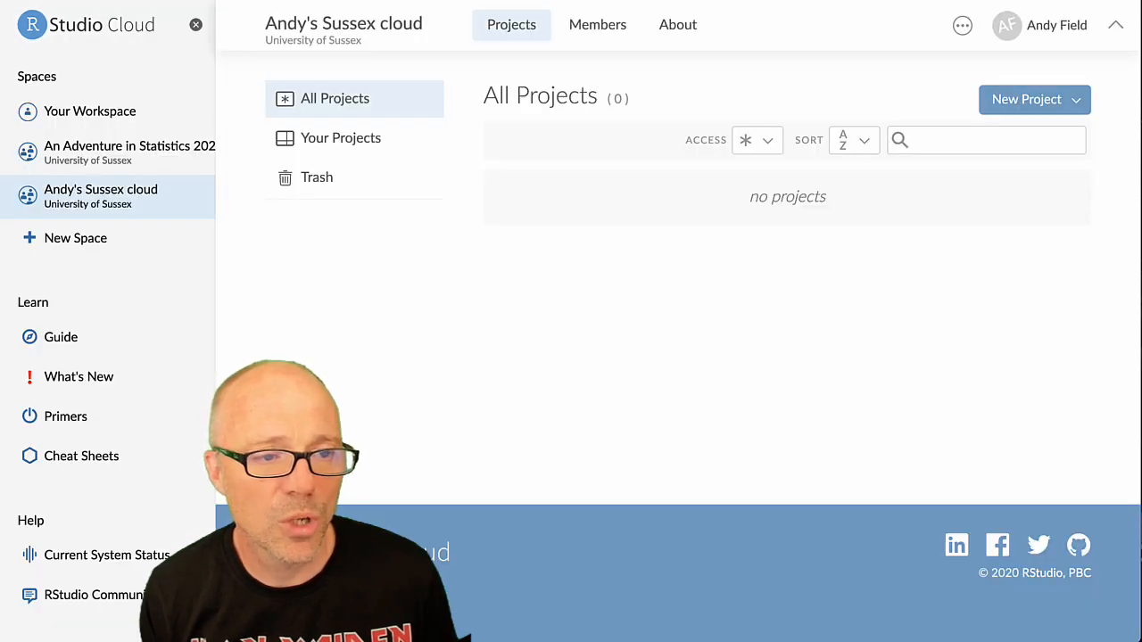
{"action": "mouse_move", "coordinate": [335, 294]}
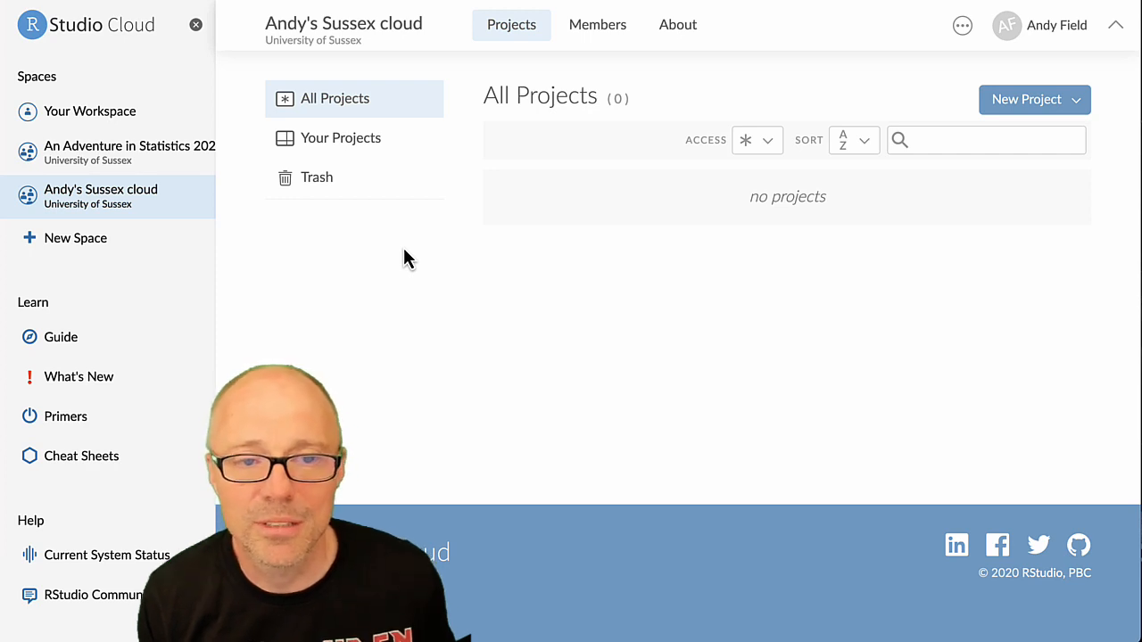
{"action": "mouse_move", "coordinate": [1026, 113]}
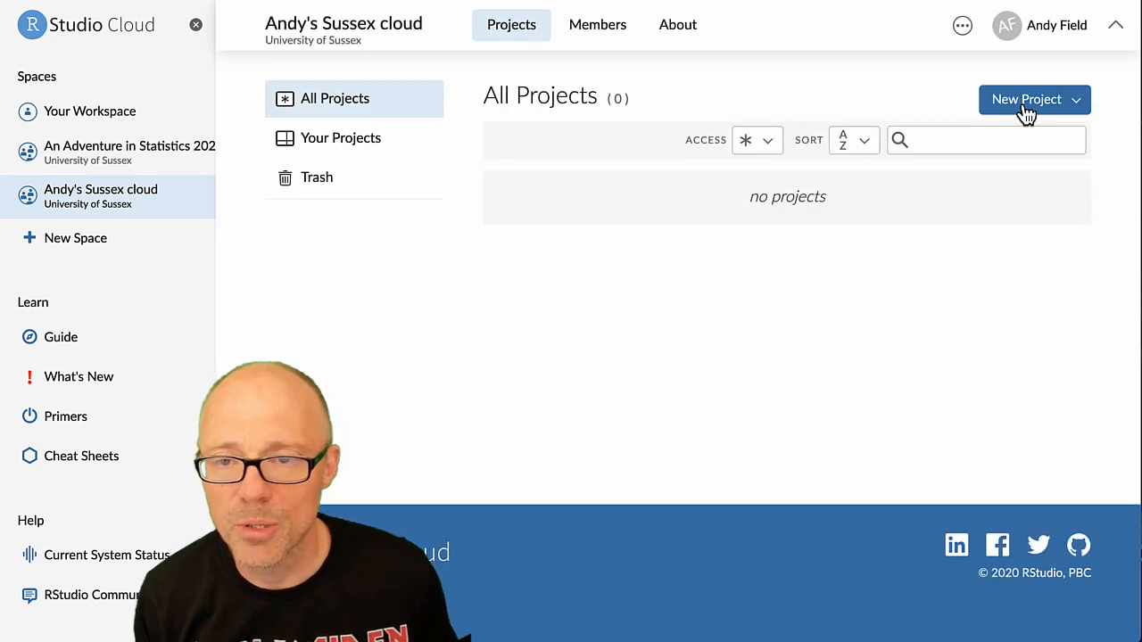
Start a new RStudio Project from the New Project dropdown in the space
{"action": "left_click", "coordinate": [1027, 99]}
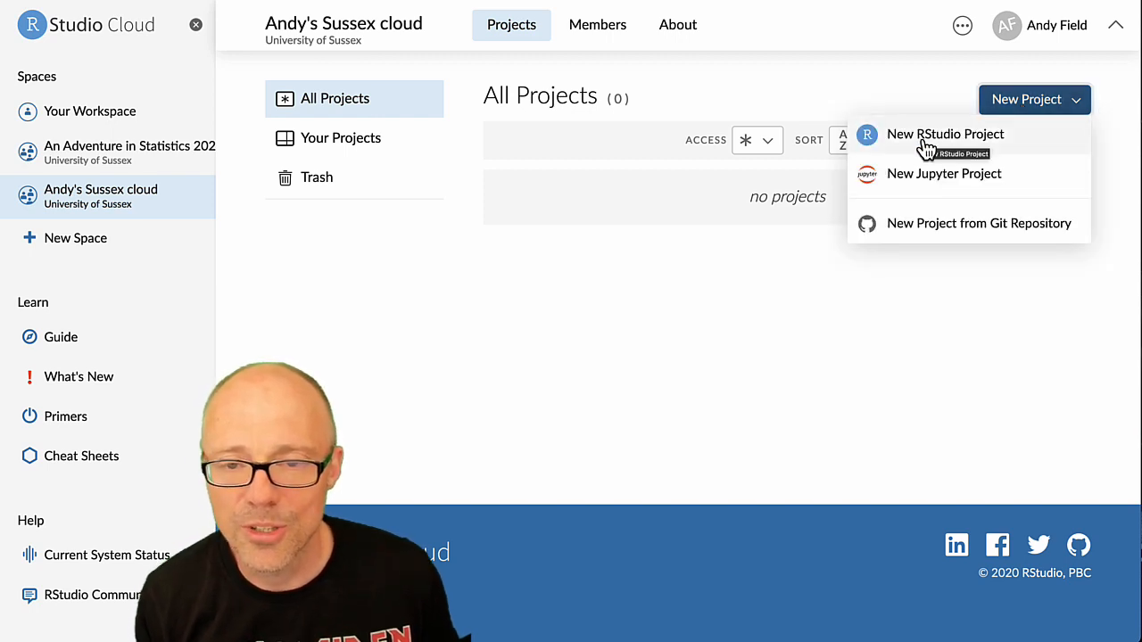
{"action": "left_click", "coordinate": [945, 134]}
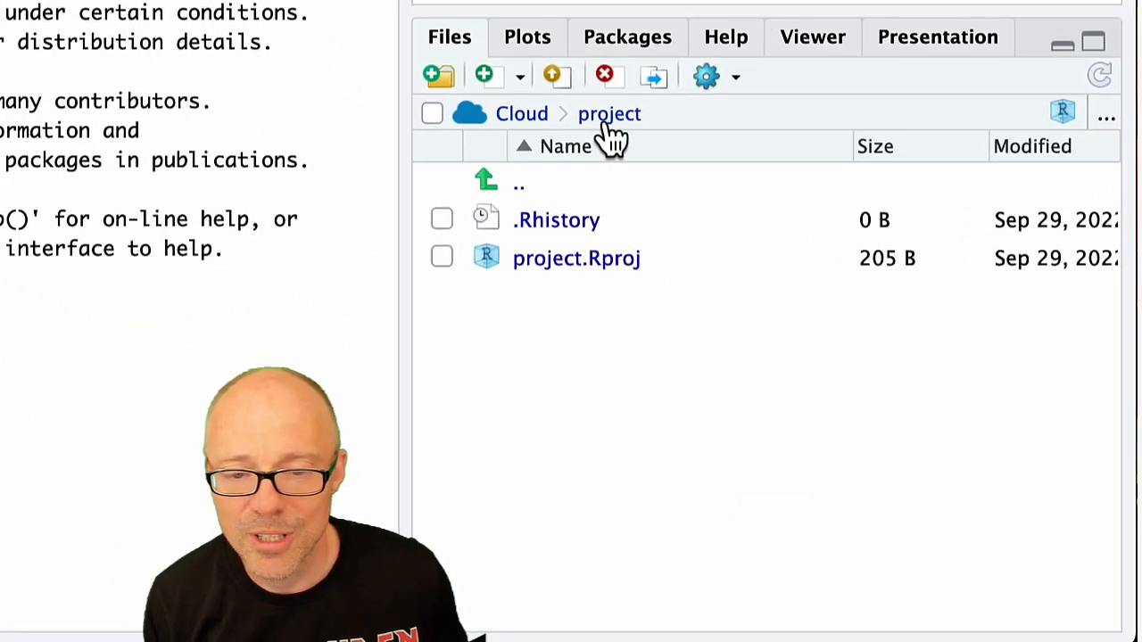
{"action": "mouse_move", "coordinate": [599, 178]}
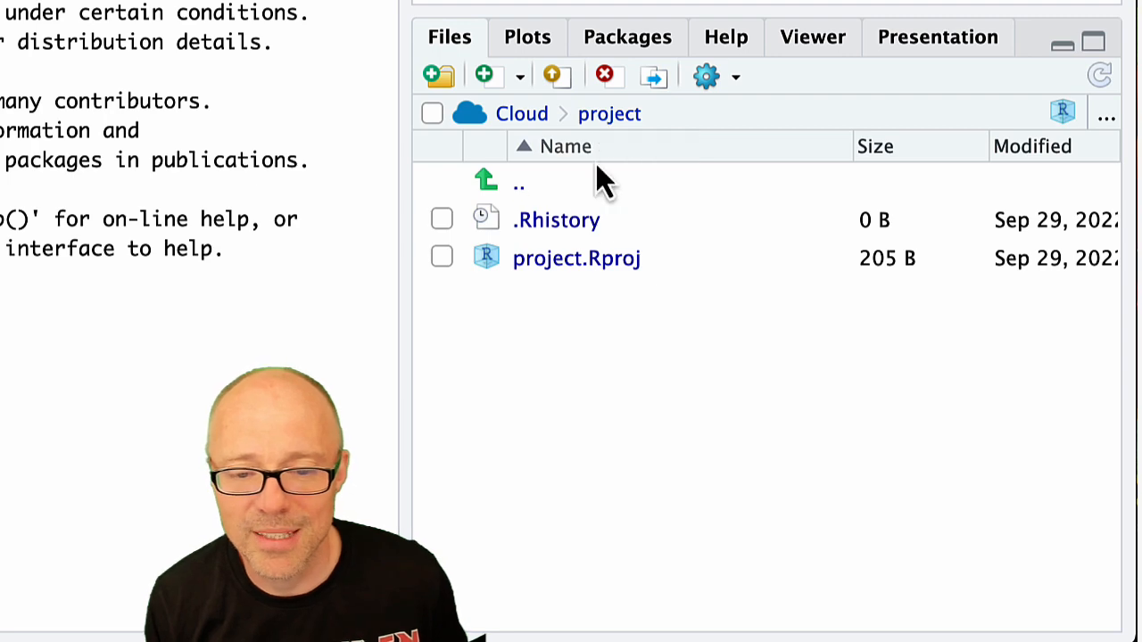
{"action": "mouse_move", "coordinate": [616, 326]}
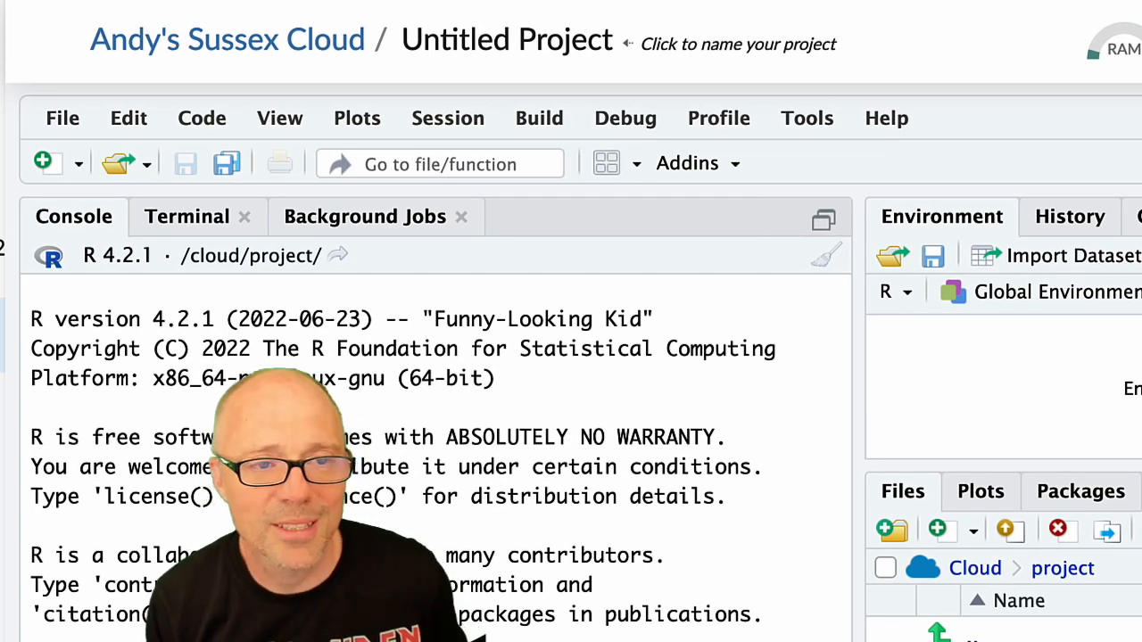
Change the project title from 'Untitled Project' to 'my_new_project'
{"action": "left_click", "coordinate": [506, 39]}
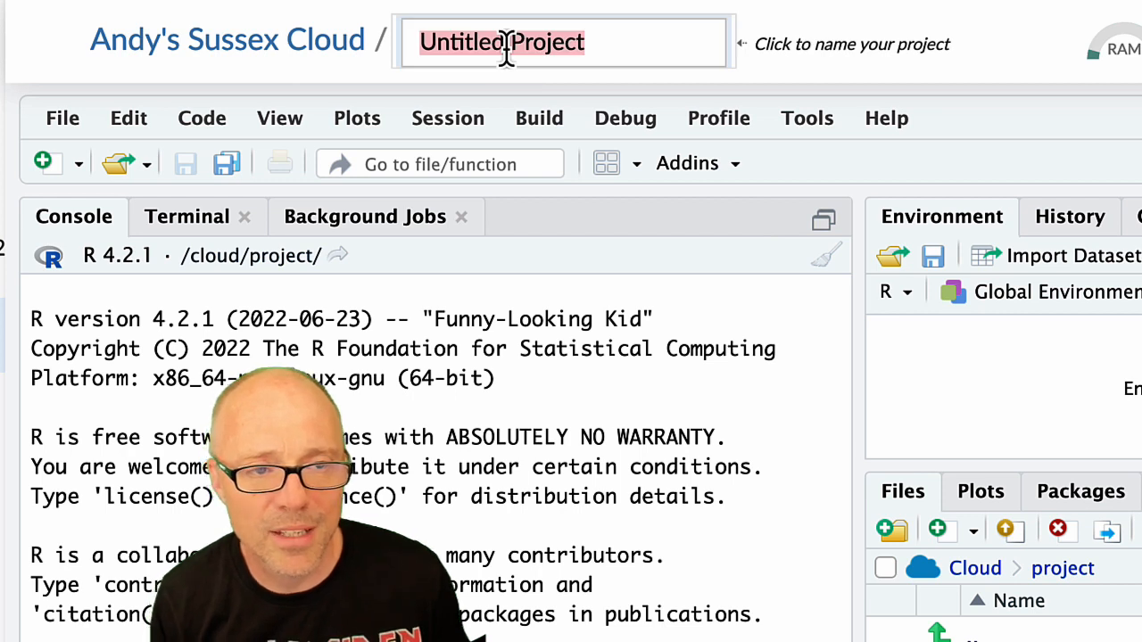
{"action": "type", "text": "my"}
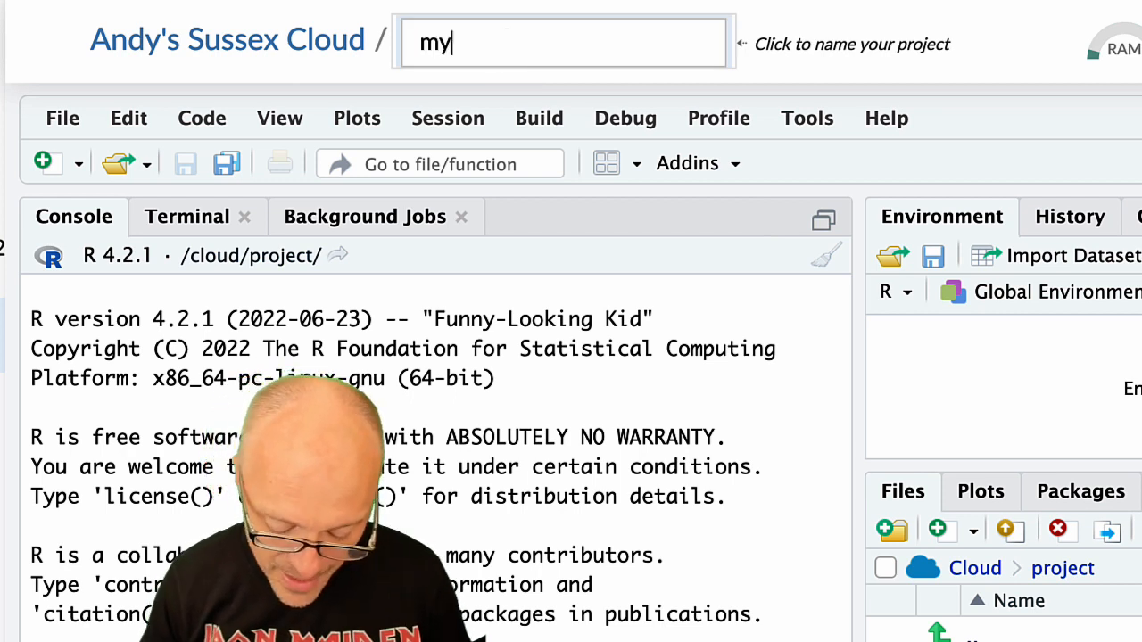
{"action": "type", "text": "_new_proj"}
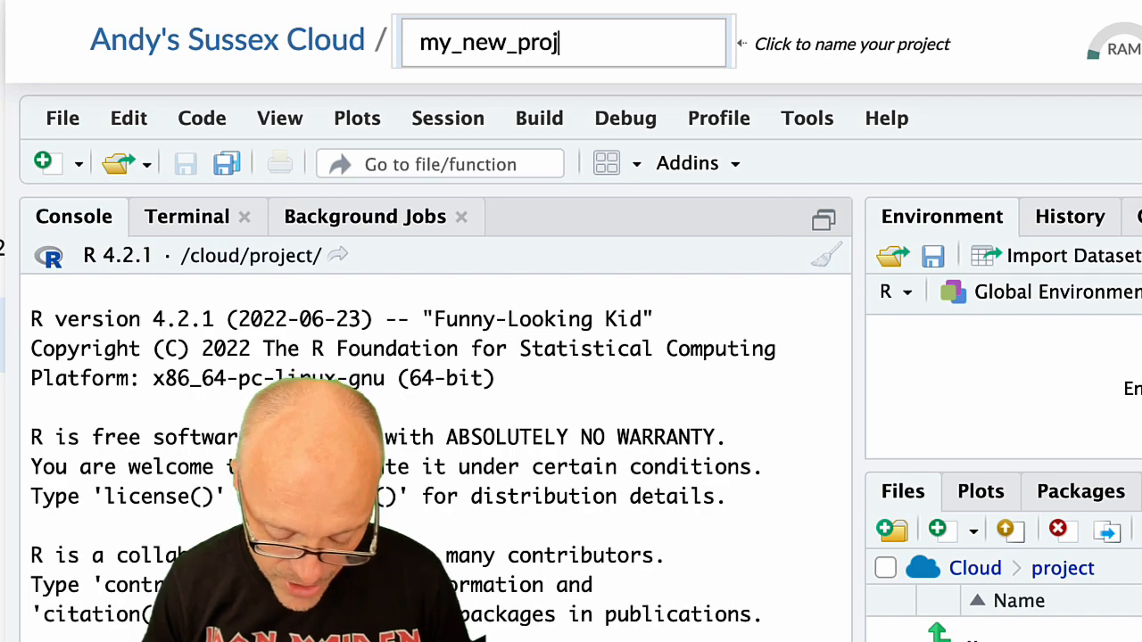
{"action": "type", "text": "ect"}
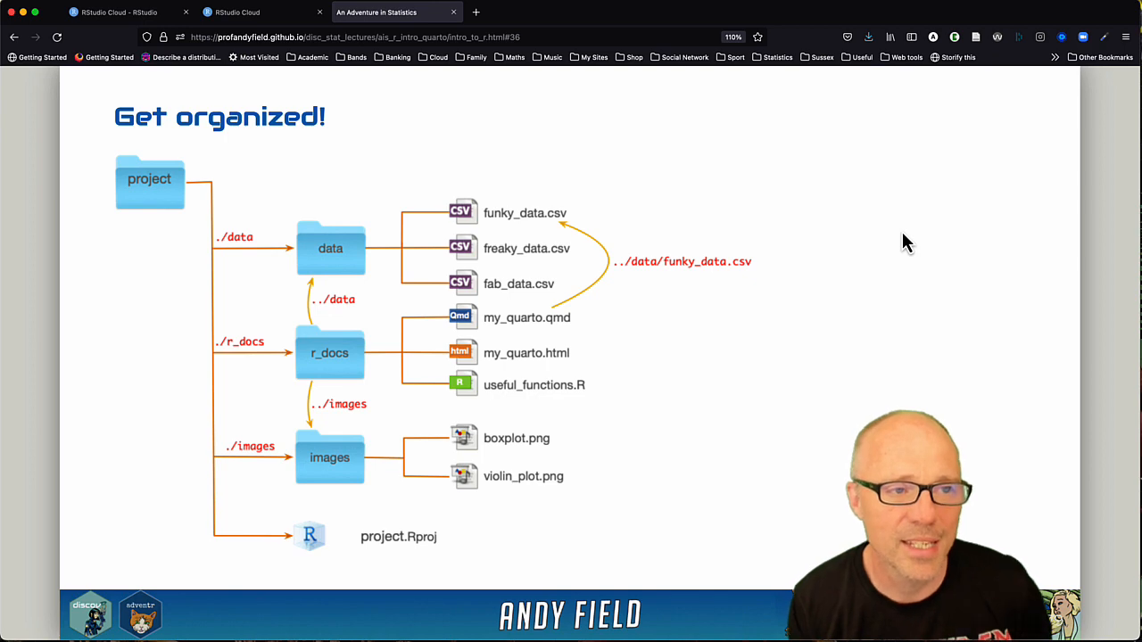
Back in the project, create the data and r_docs folders in the Files pane
{"action": "left_click", "coordinate": [236, 12]}
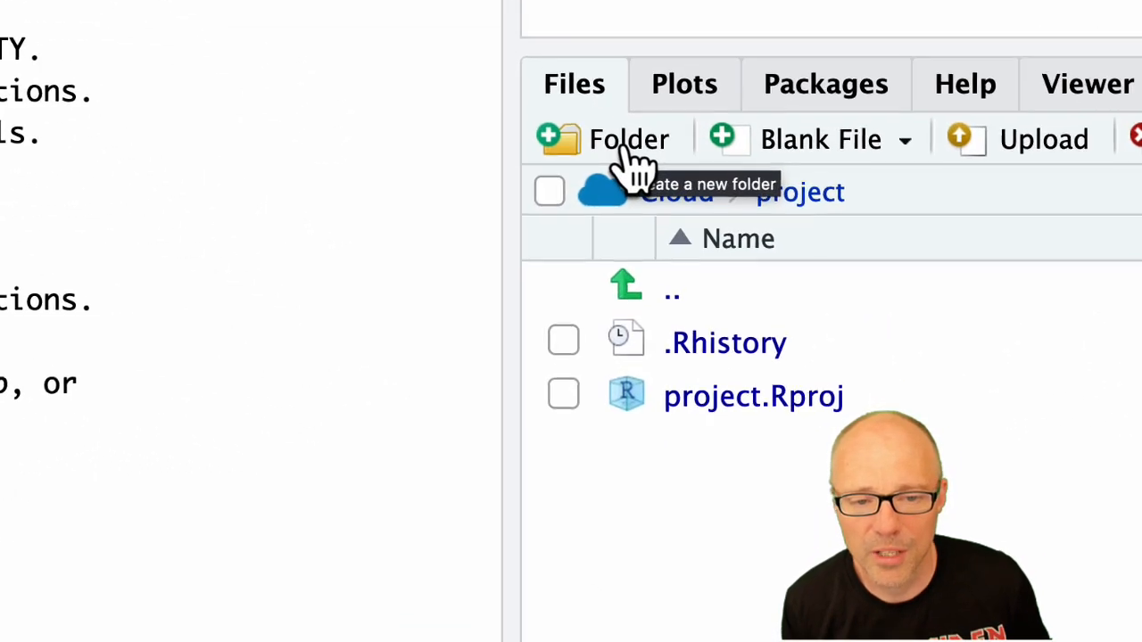
{"action": "left_click", "coordinate": [628, 139]}
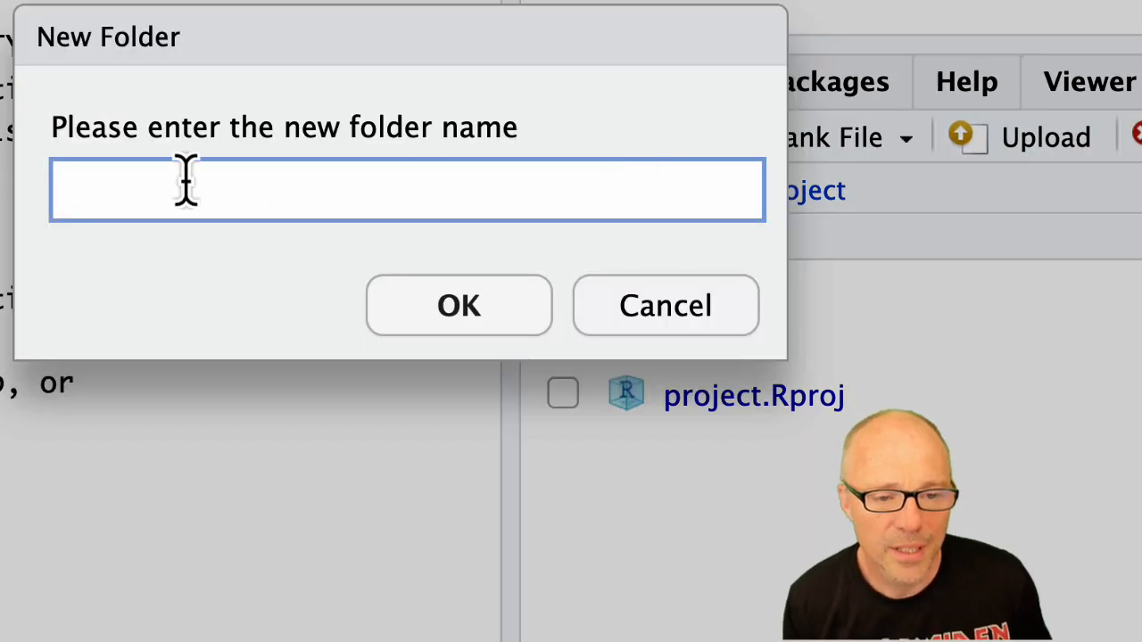
{"action": "type", "text": "data"}
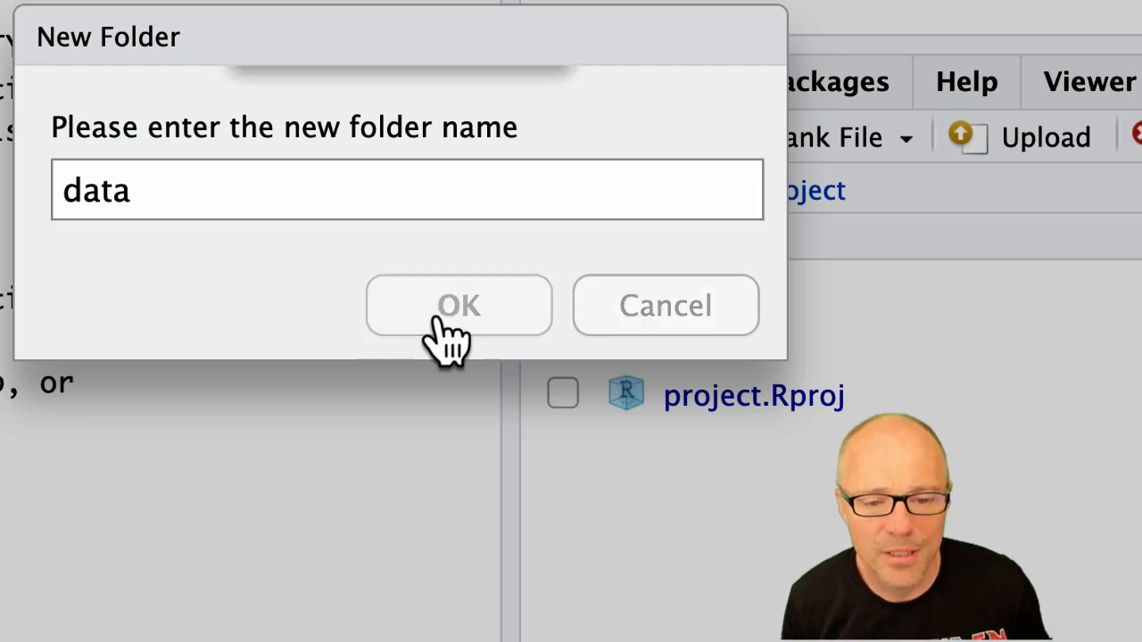
{"action": "left_click", "coordinate": [458, 305]}
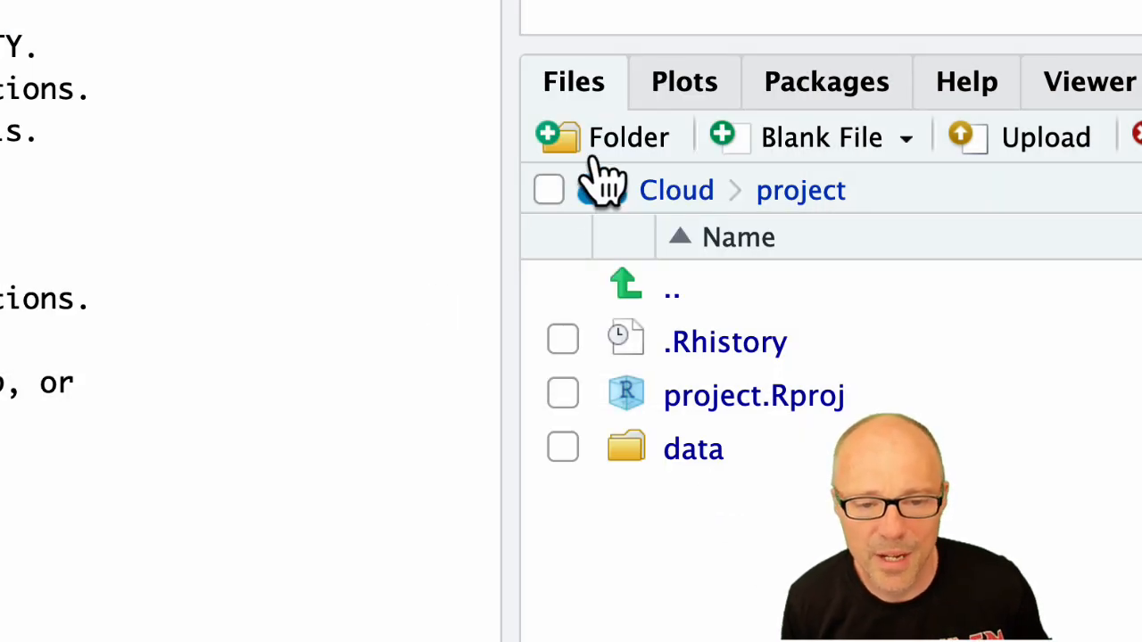
{"action": "left_click", "coordinate": [602, 136]}
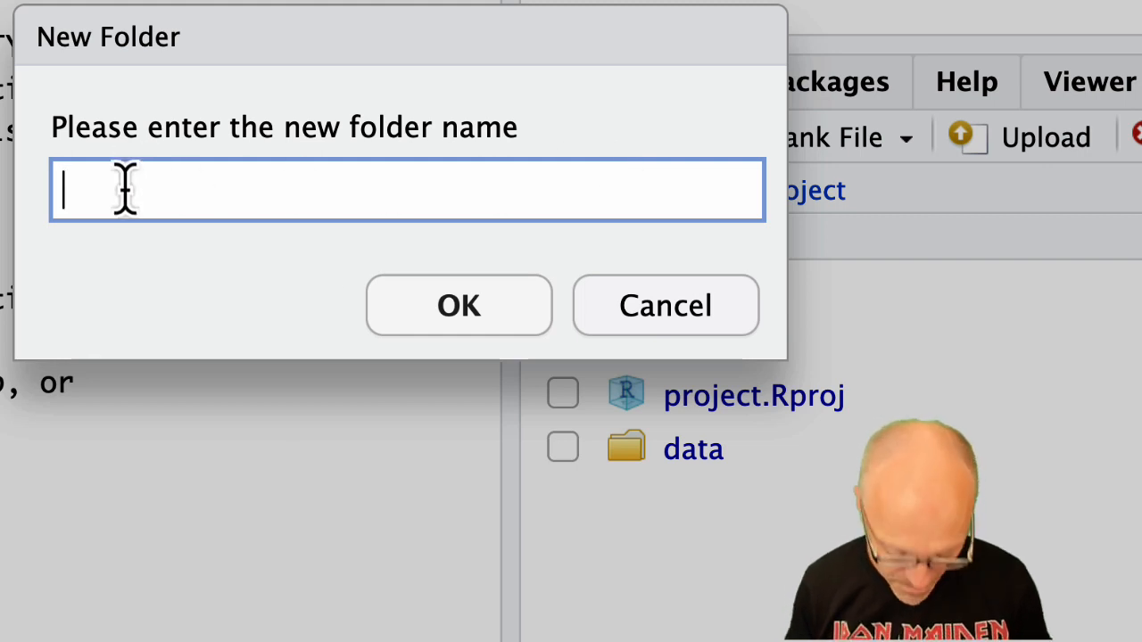
{"action": "type", "text": "r_"}
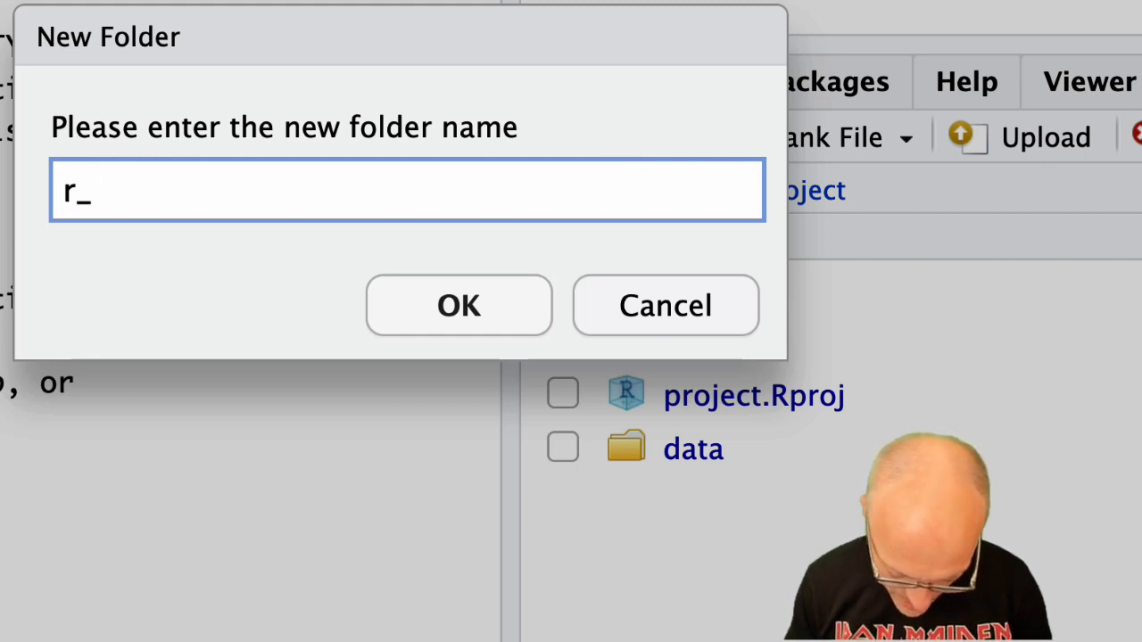
{"action": "type", "text": "docs"}
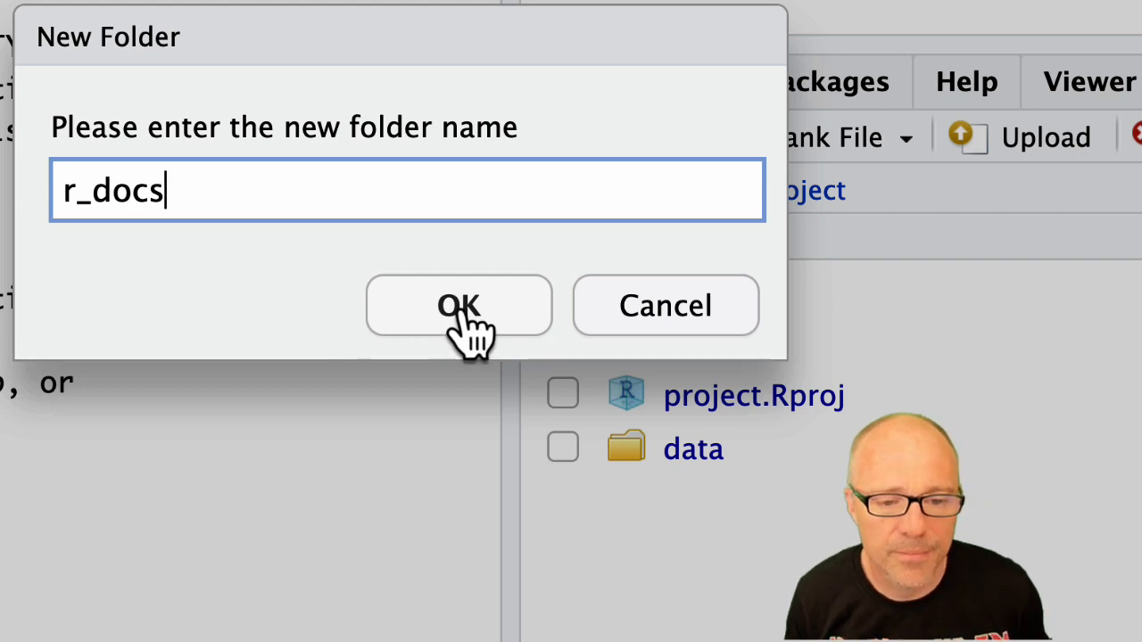
{"action": "left_click", "coordinate": [458, 305]}
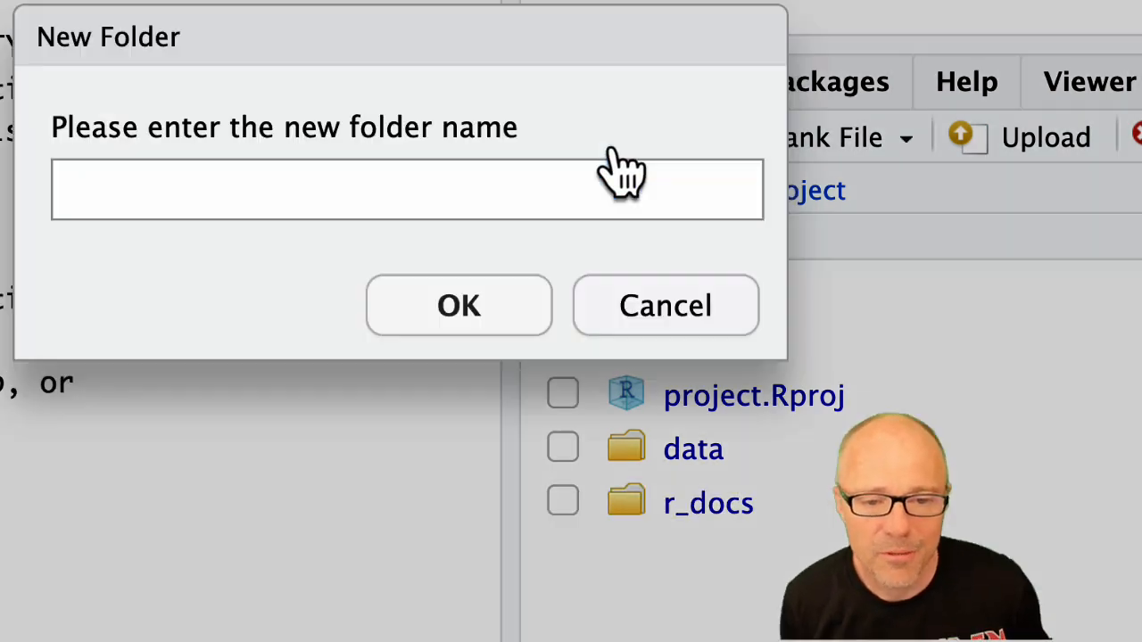
Create the images folder, correcting the mistyped name first
{"action": "type", "text": "i,ahge"}
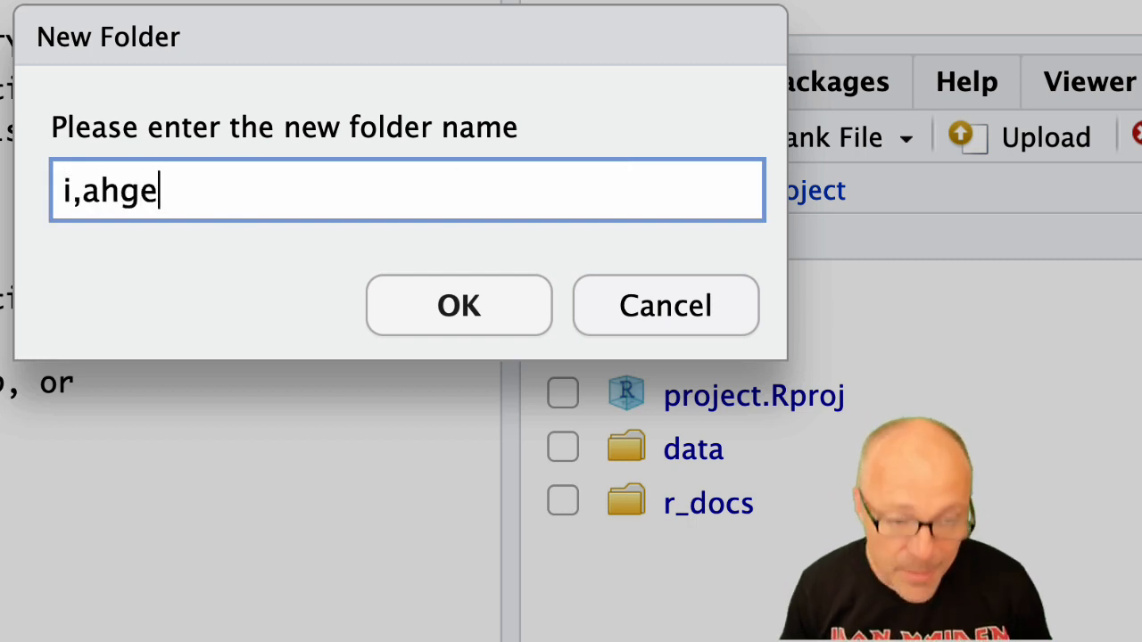
{"action": "key", "text": "BackSpace"}
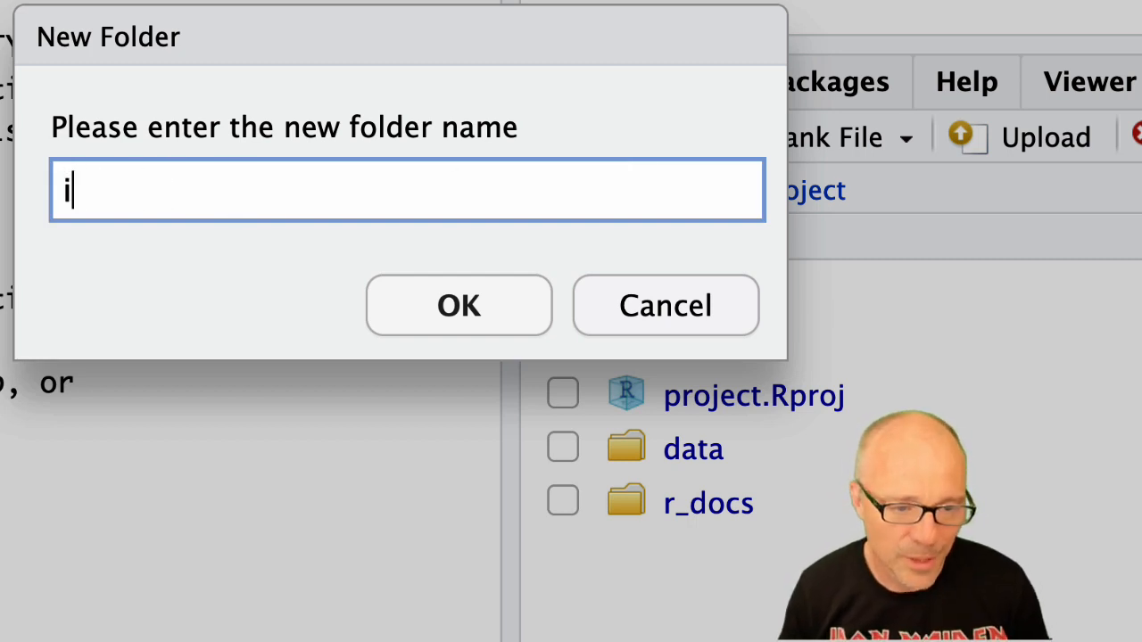
{"action": "type", "text": "mages"}
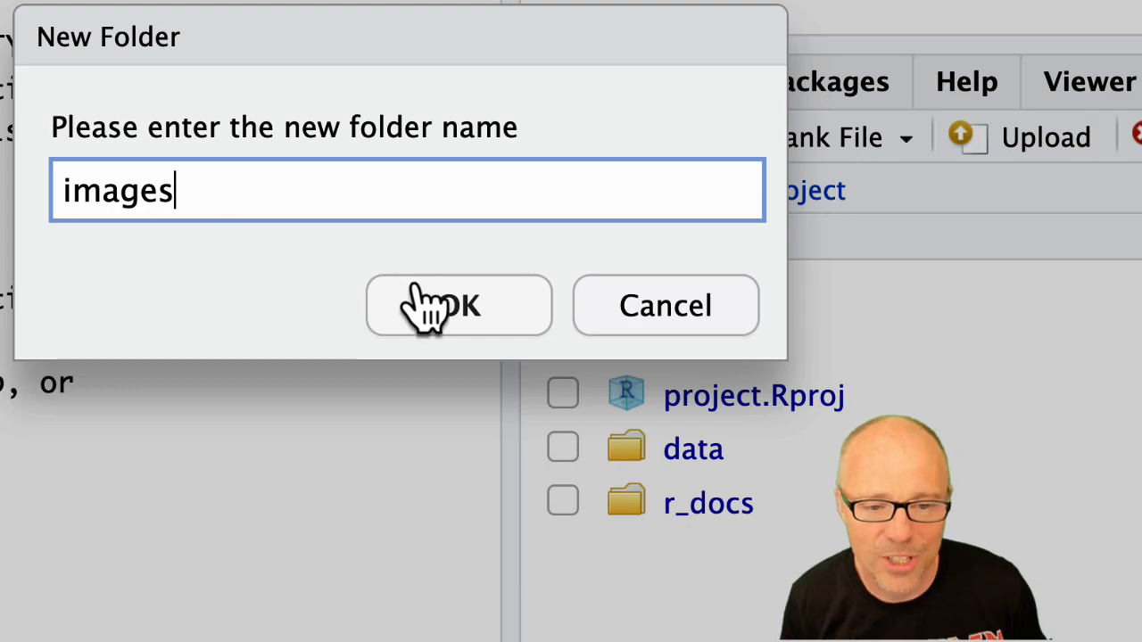
{"action": "left_click", "coordinate": [457, 305]}
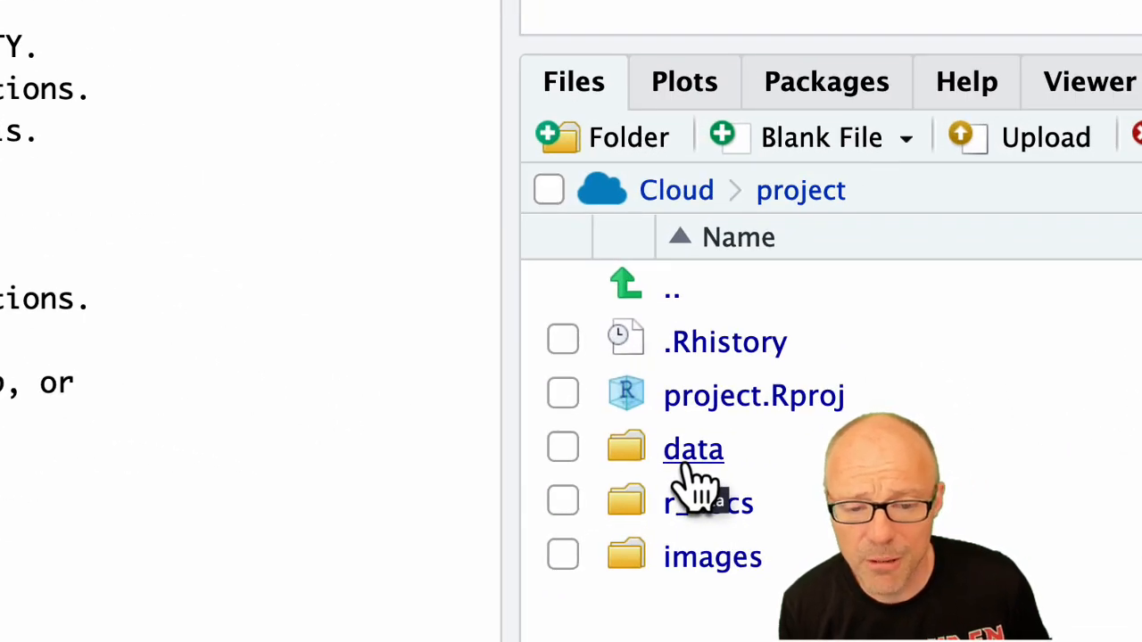
Open the data folder and begin an upload targeting /cloud/project/data
{"action": "left_click", "coordinate": [693, 449]}
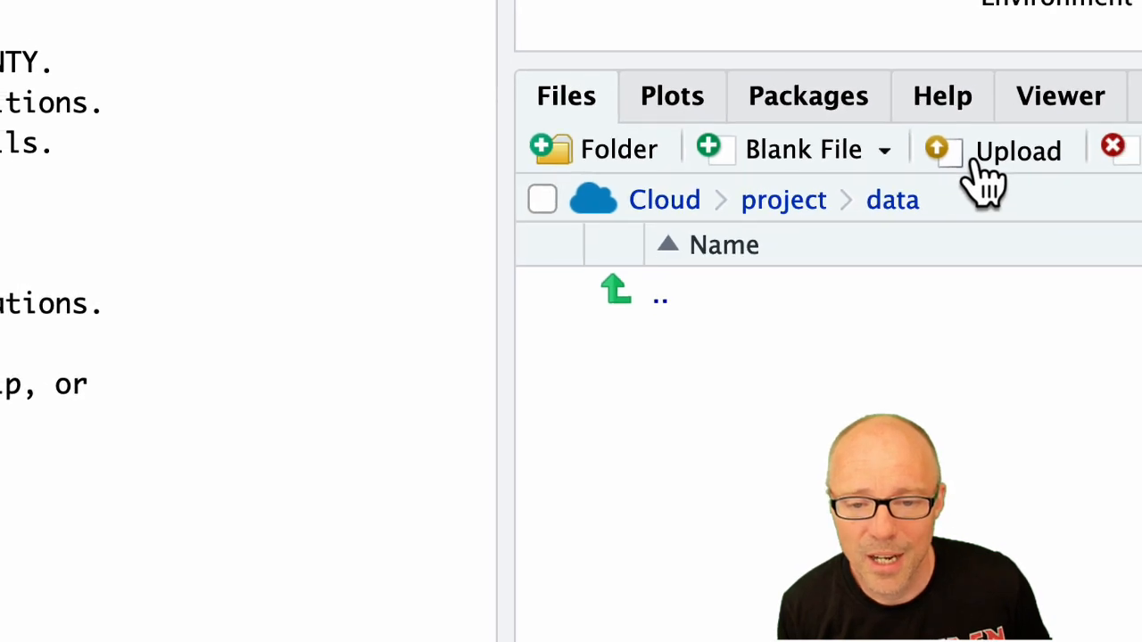
{"action": "left_click", "coordinate": [1017, 150]}
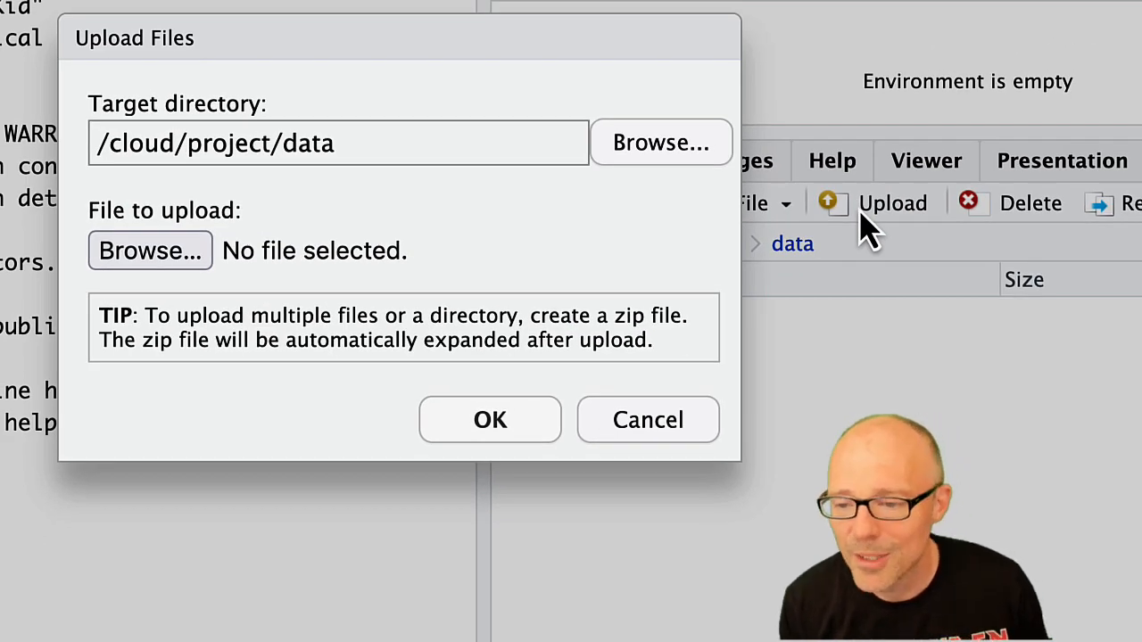
{"action": "mouse_move", "coordinate": [178, 268]}
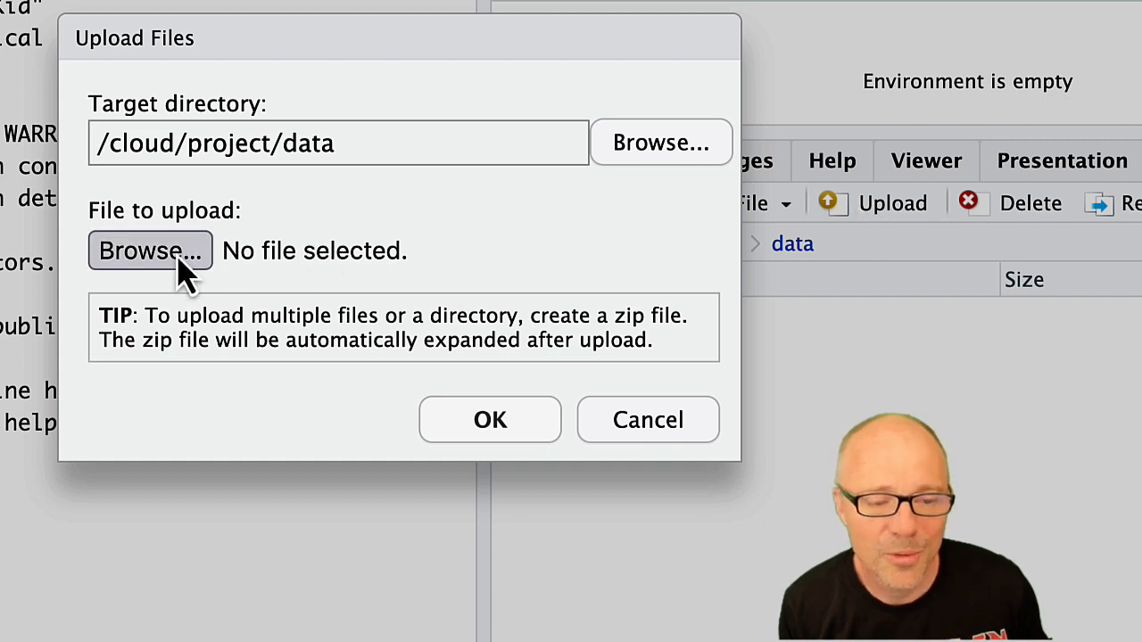
{"action": "mouse_move", "coordinate": [509, 248]}
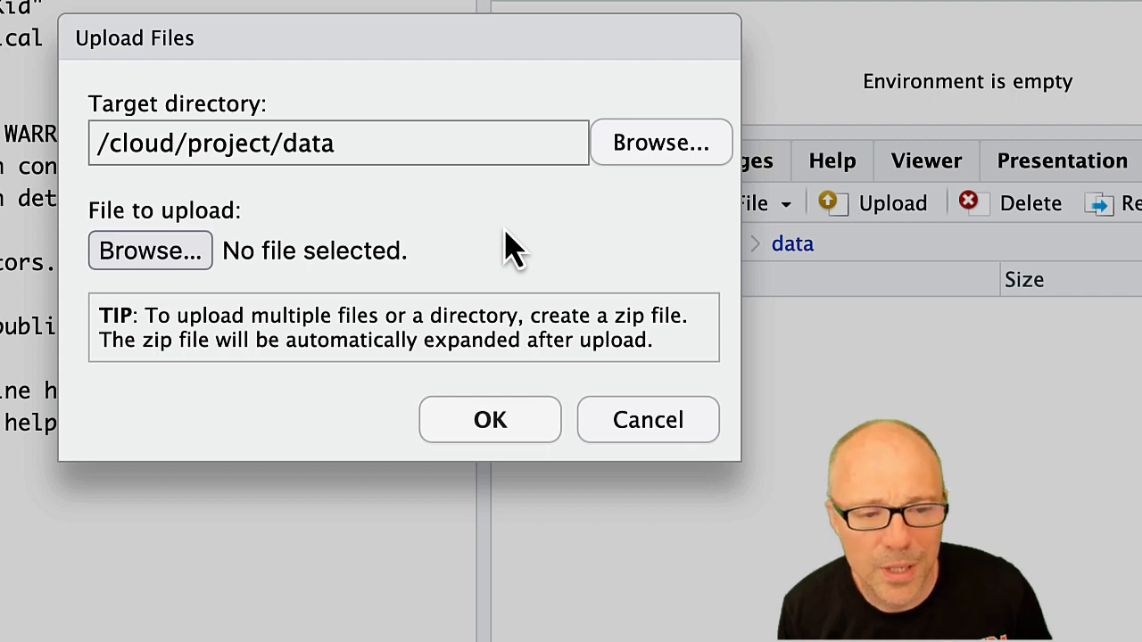
{"action": "mouse_move", "coordinate": [150, 251]}
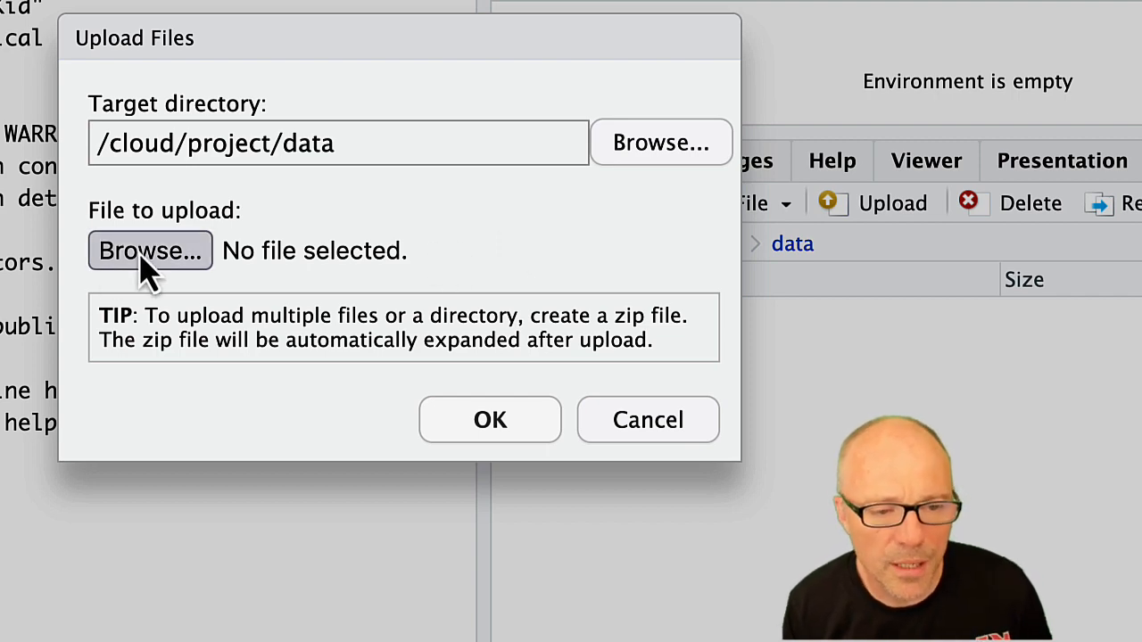
Choose eddiefy.csv from the Desktop and confirm uploading it into data
{"action": "left_click", "coordinate": [150, 250]}
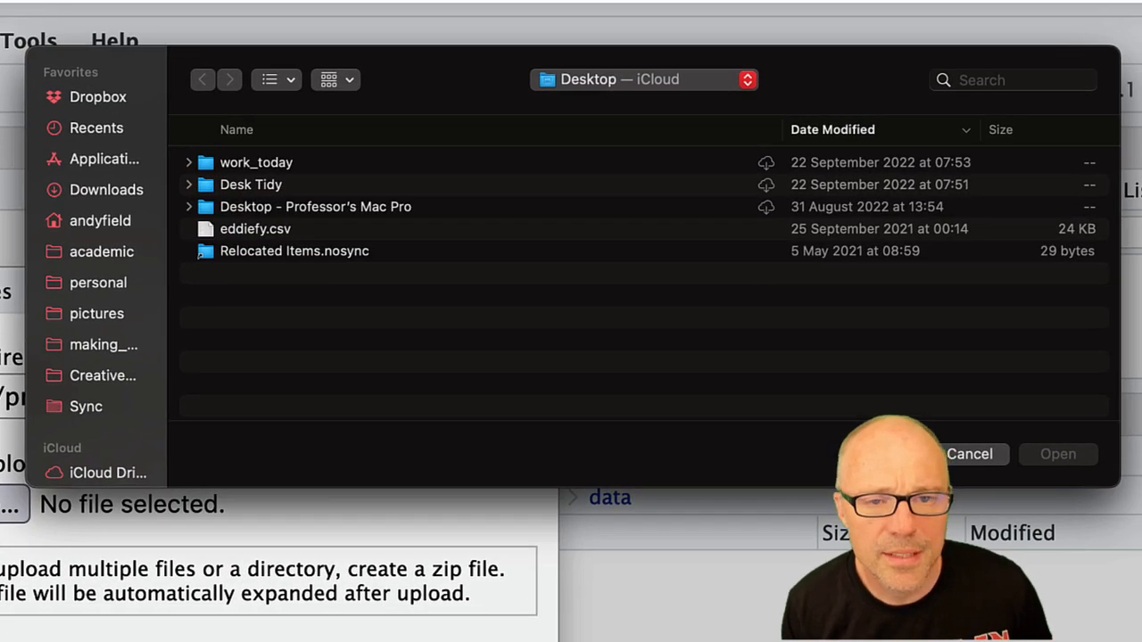
{"action": "mouse_move", "coordinate": [13, 522]}
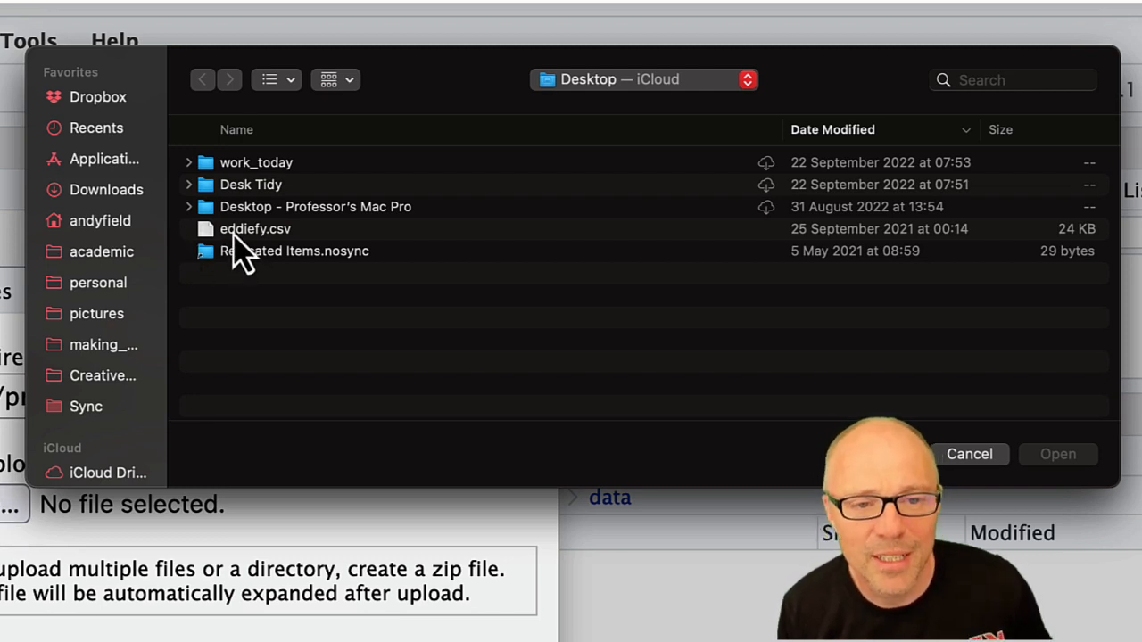
{"action": "left_click", "coordinate": [255, 229]}
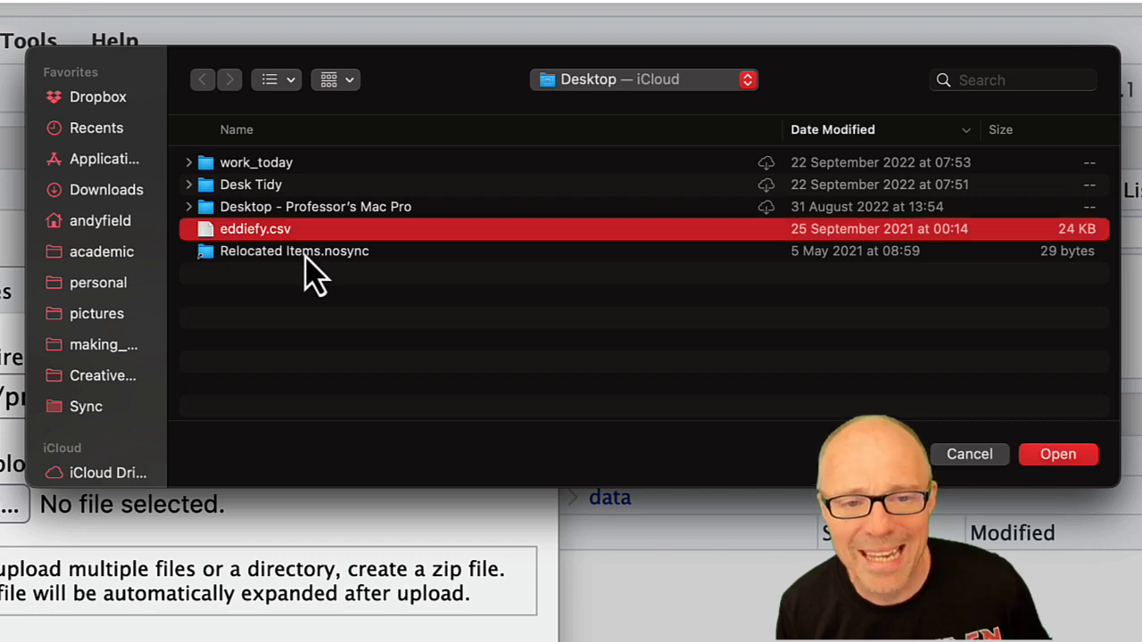
{"action": "mouse_move", "coordinate": [959, 490]}
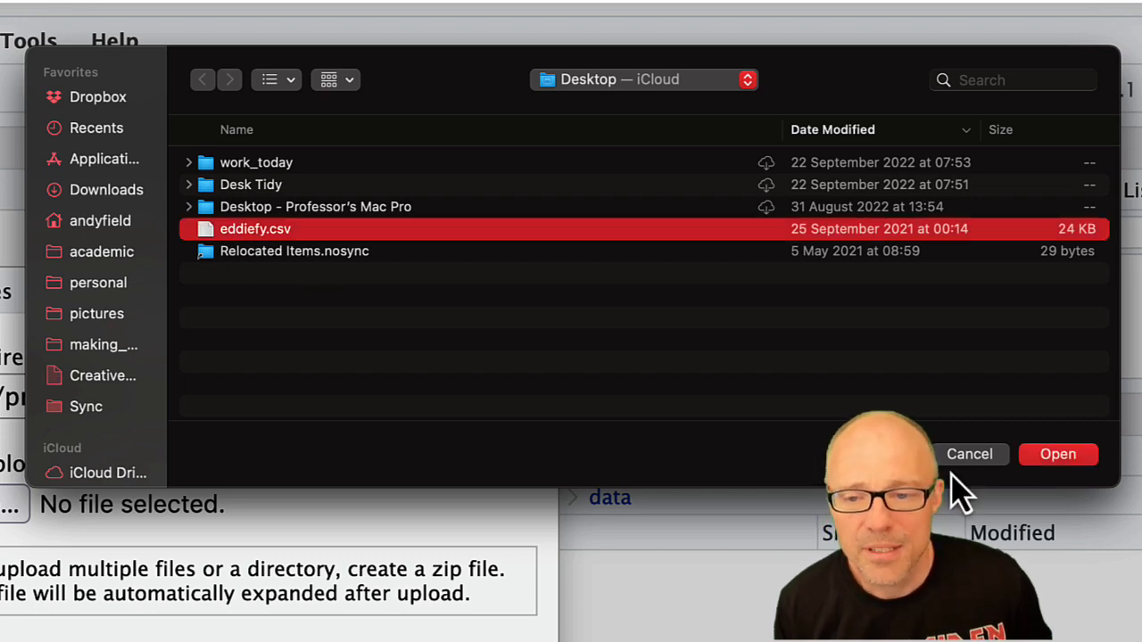
{"action": "left_click", "coordinate": [1059, 454]}
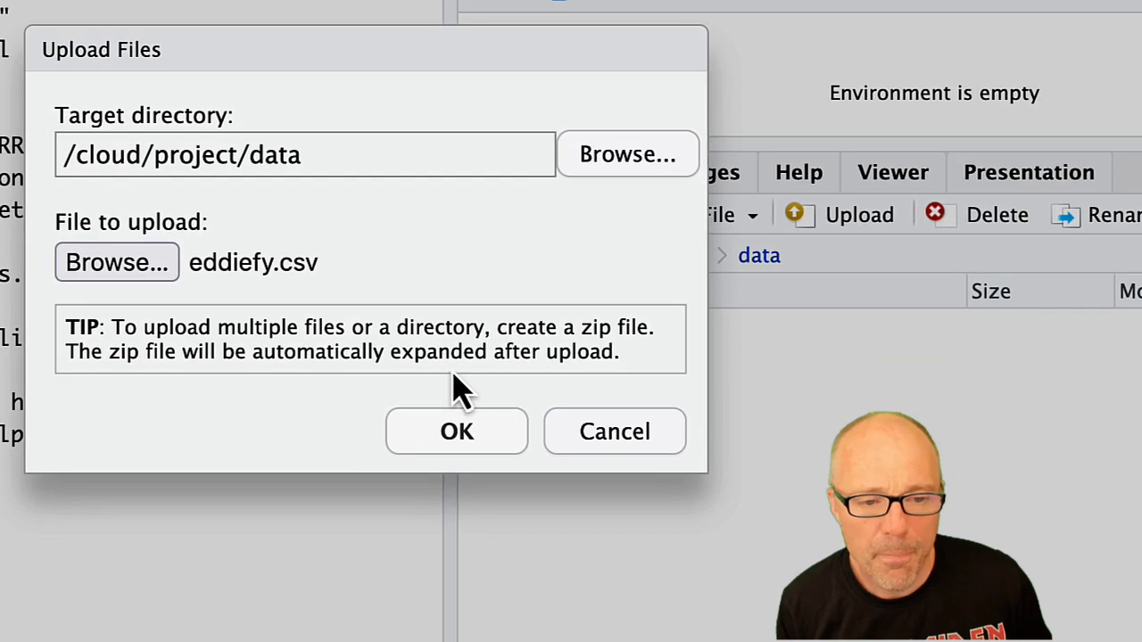
{"action": "mouse_move", "coordinate": [326, 299]}
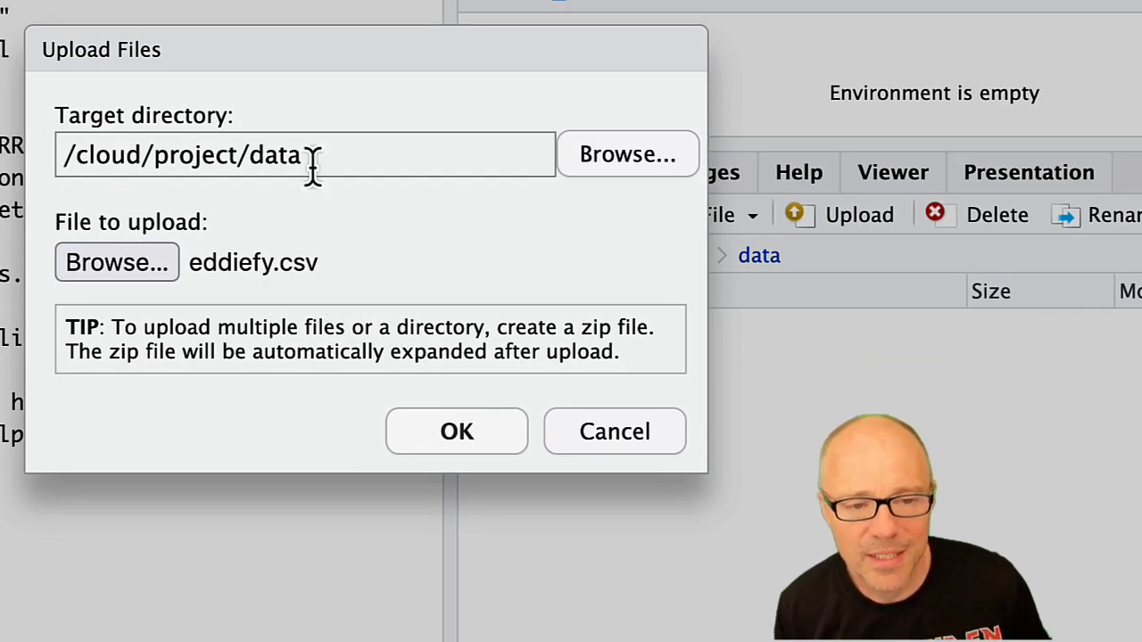
{"action": "left_click", "coordinate": [455, 431]}
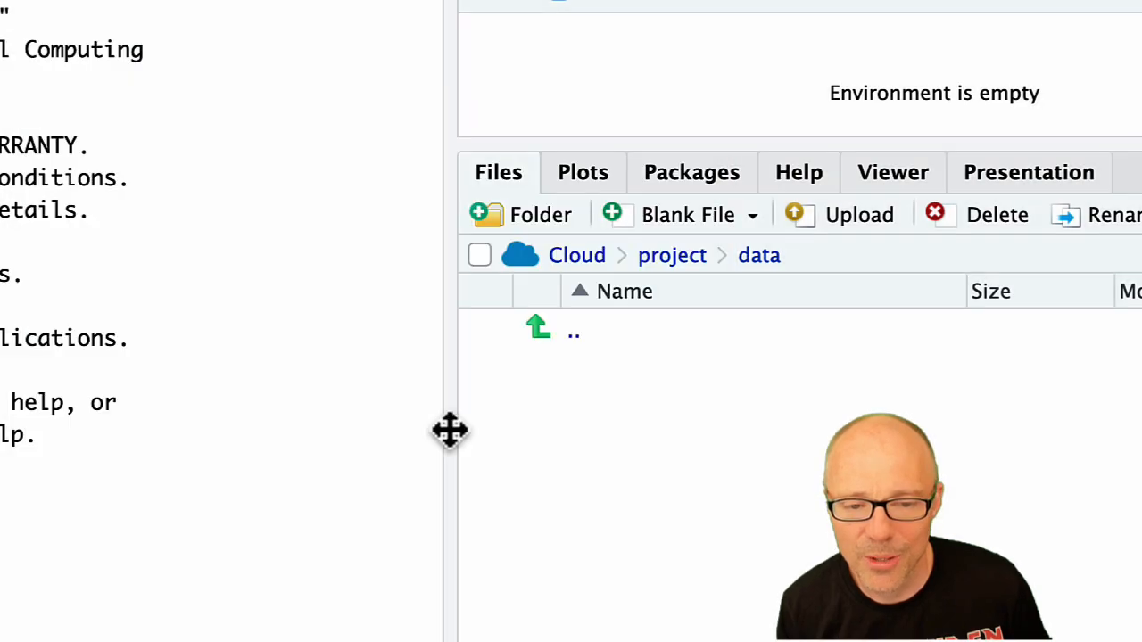